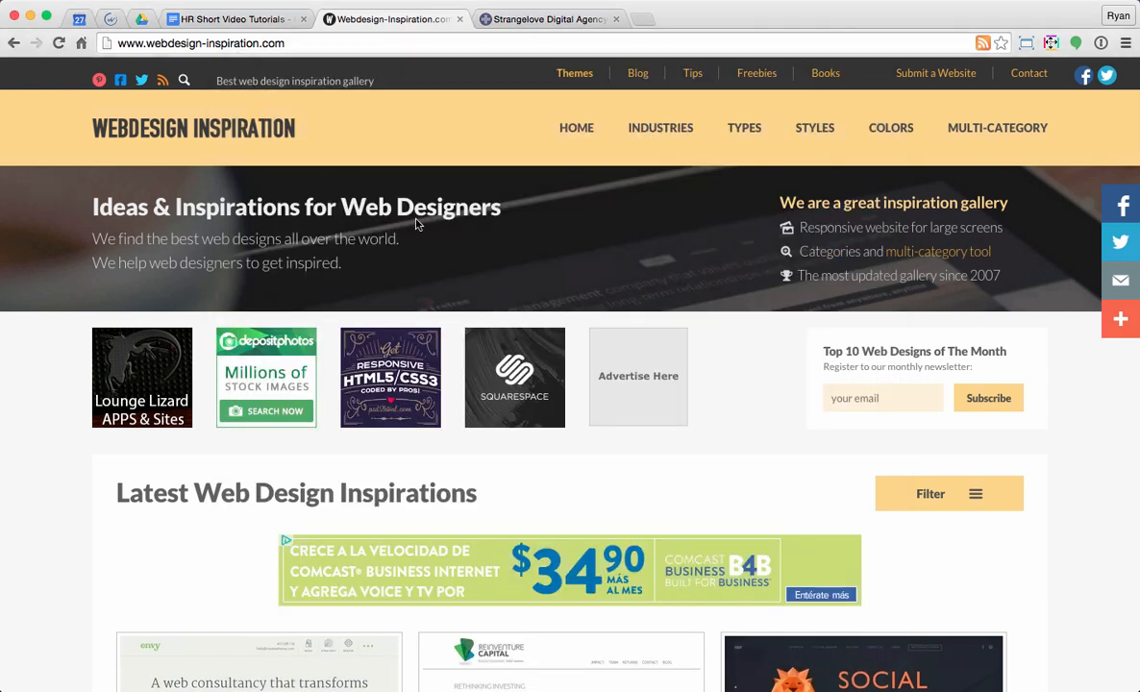
pyautogui.moveTo(726, 329)
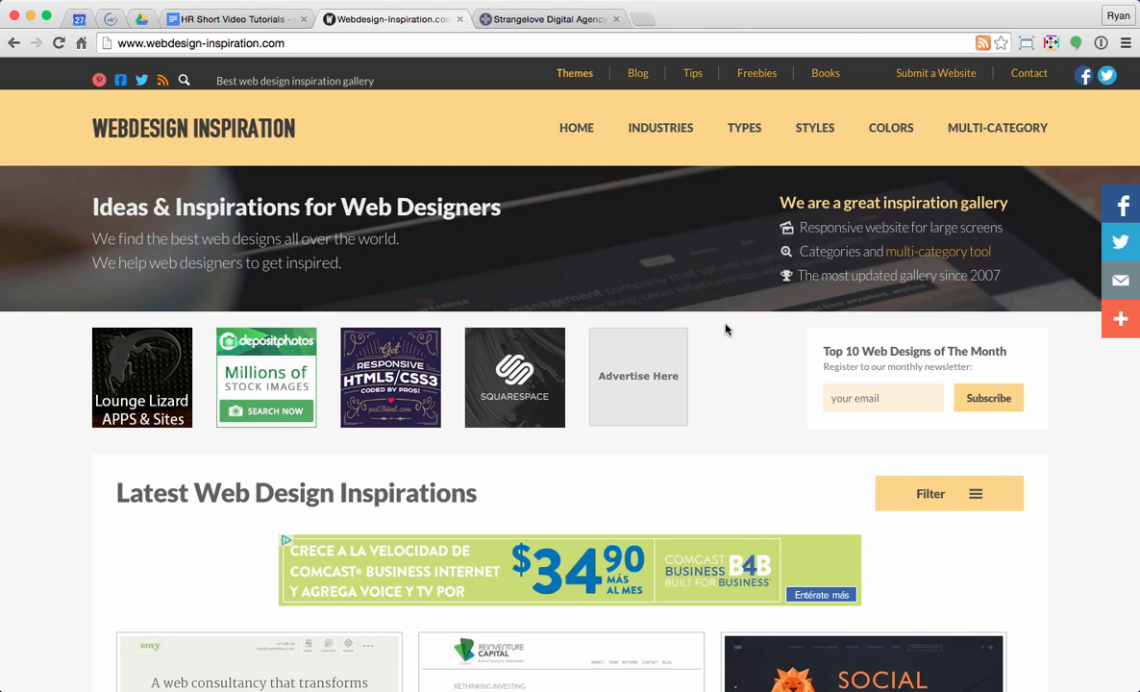
pyautogui.moveTo(746, 395)
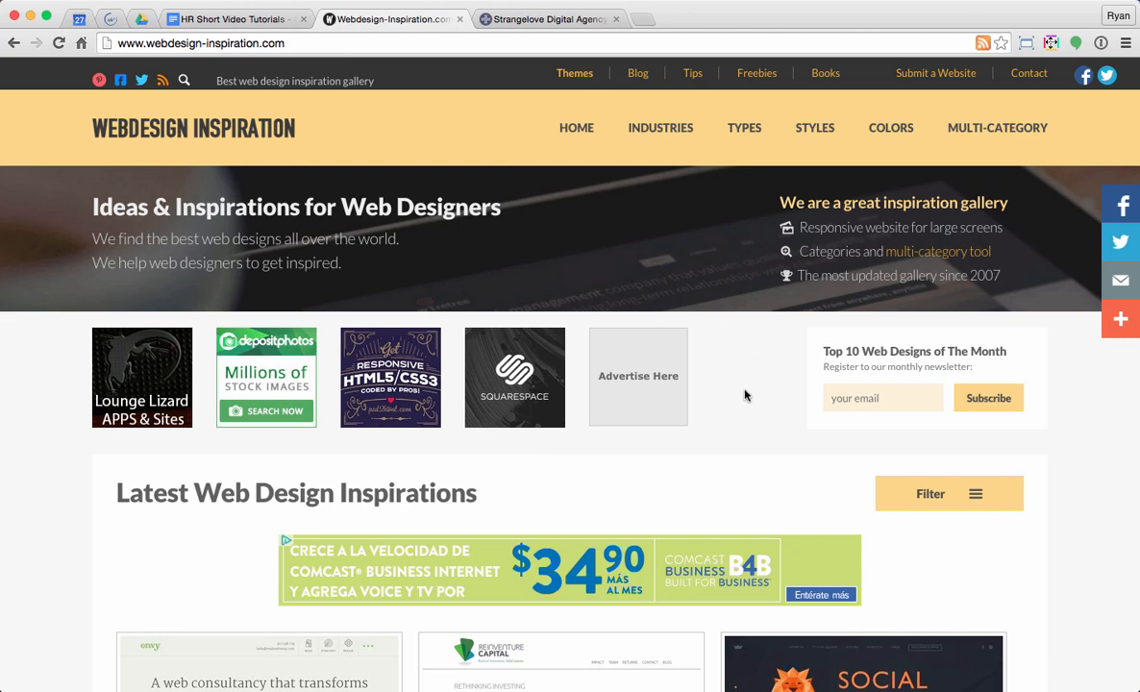
# Open the Strangelove Digital Agency site from the gallery and right-click its SIMPLICITY WORKS headline
pyautogui.scroll(-3)
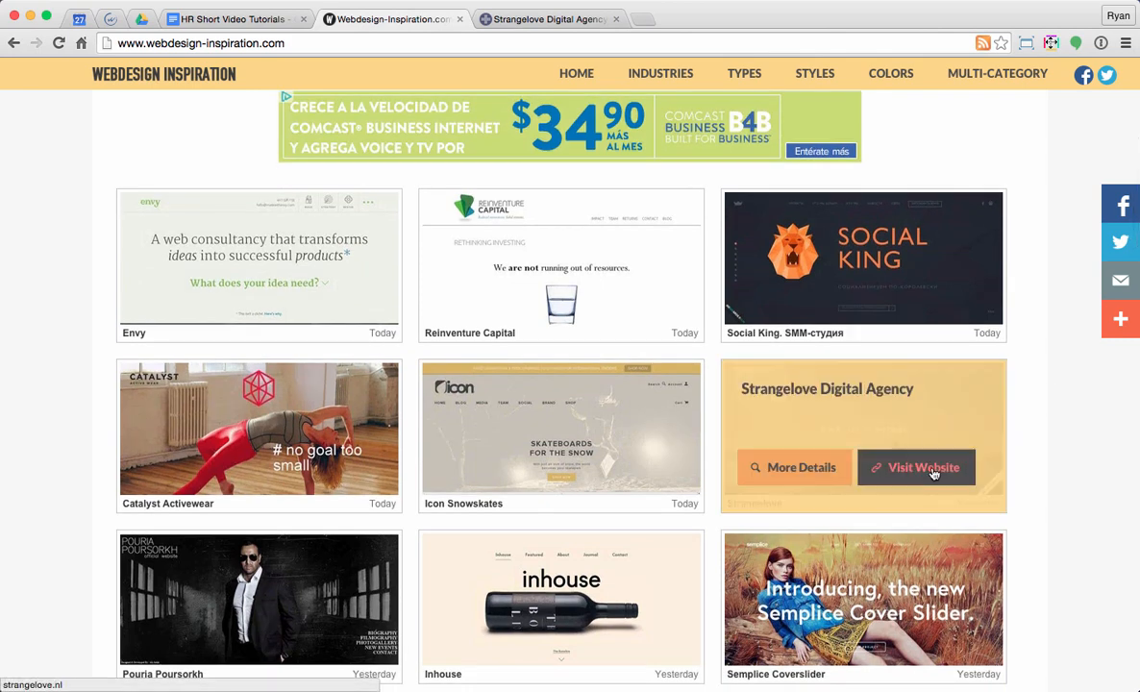
pyautogui.click(926, 467)
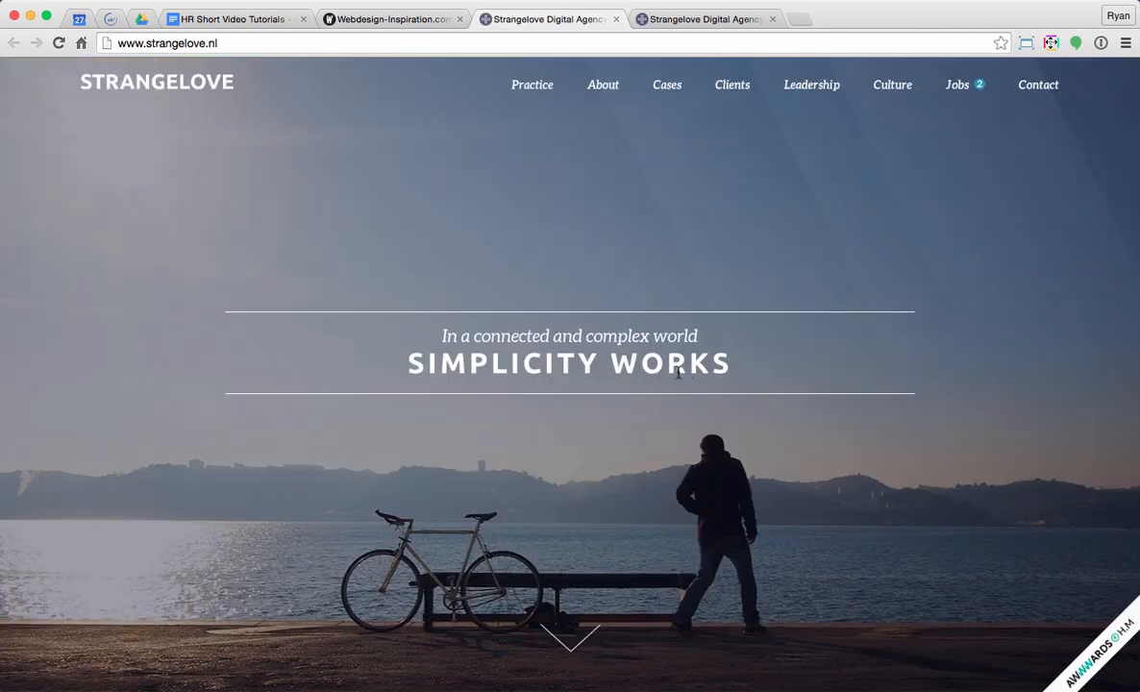
pyautogui.rightClick(678, 364)
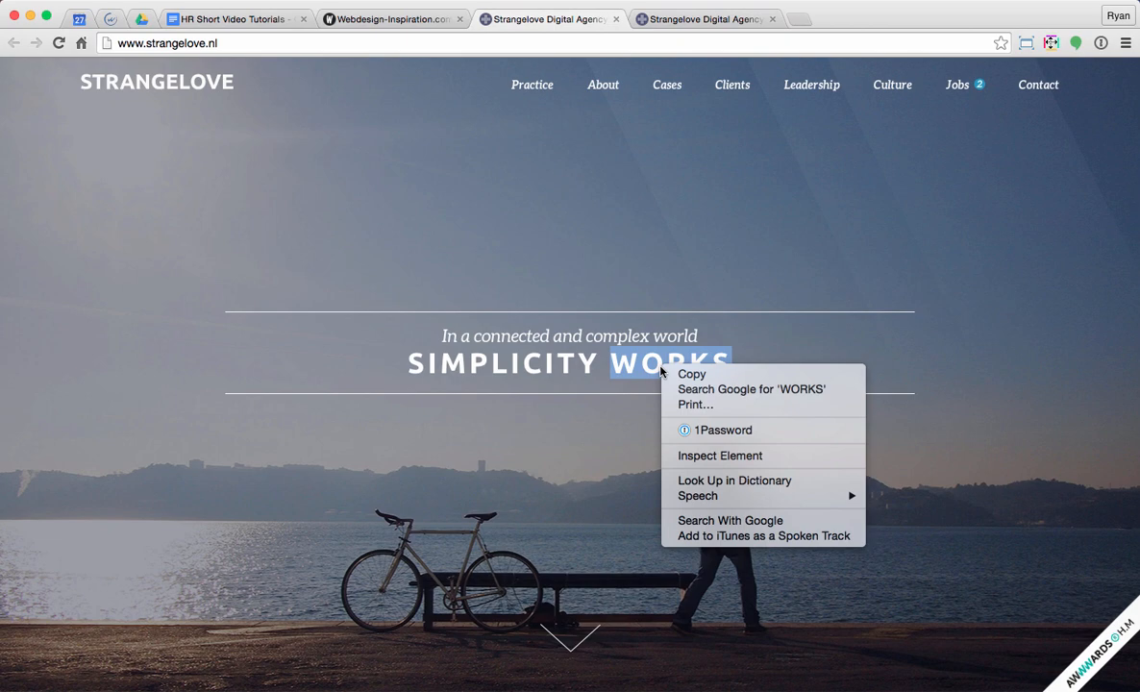
pyautogui.moveTo(719, 455)
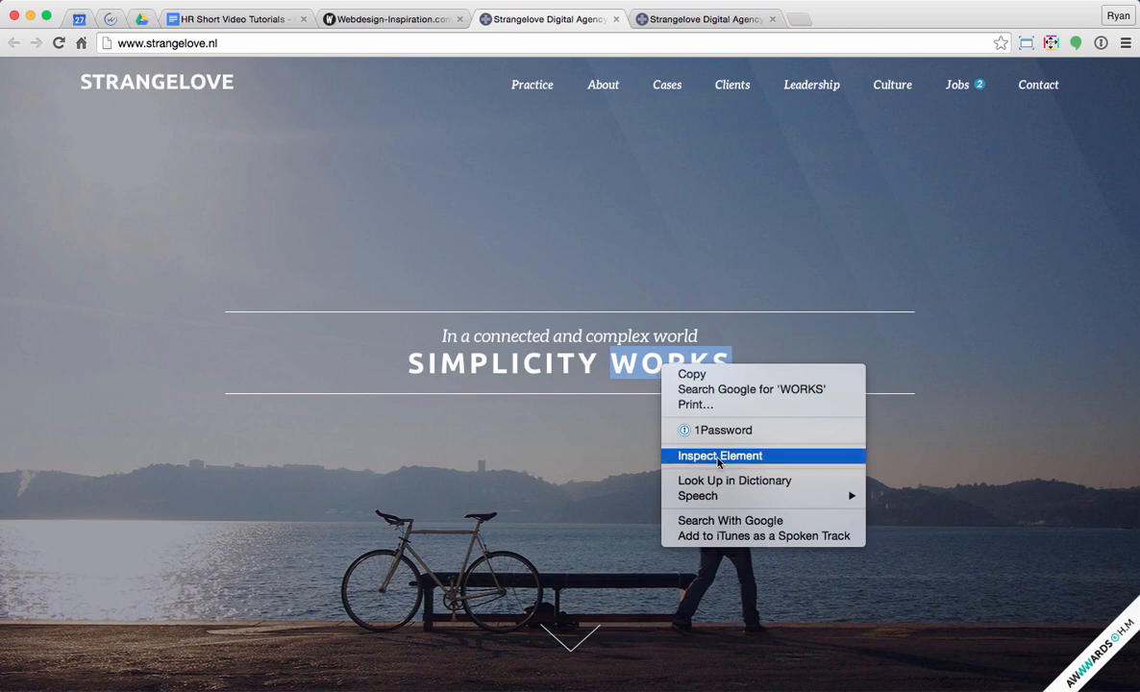
# Inspect the SIMPLICITY WORKS headline element in DevTools
pyautogui.click(720, 455)
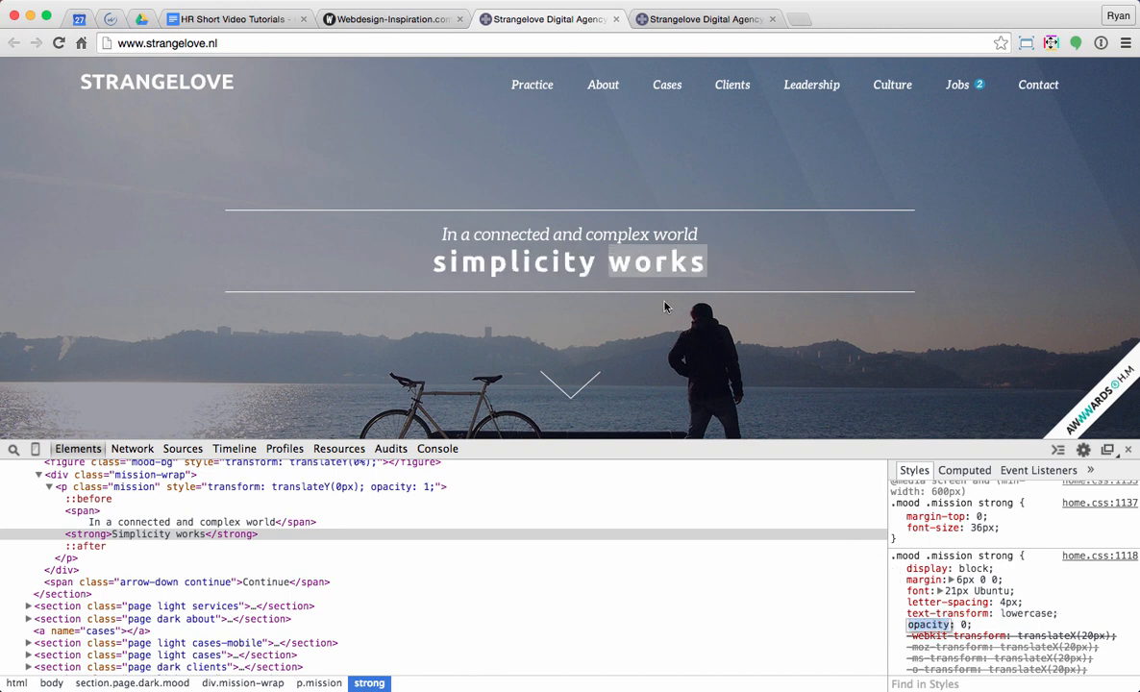
# Inspect the CREATE service icon in Our Practice and follow its services.png background URL
pyautogui.scroll(-3)
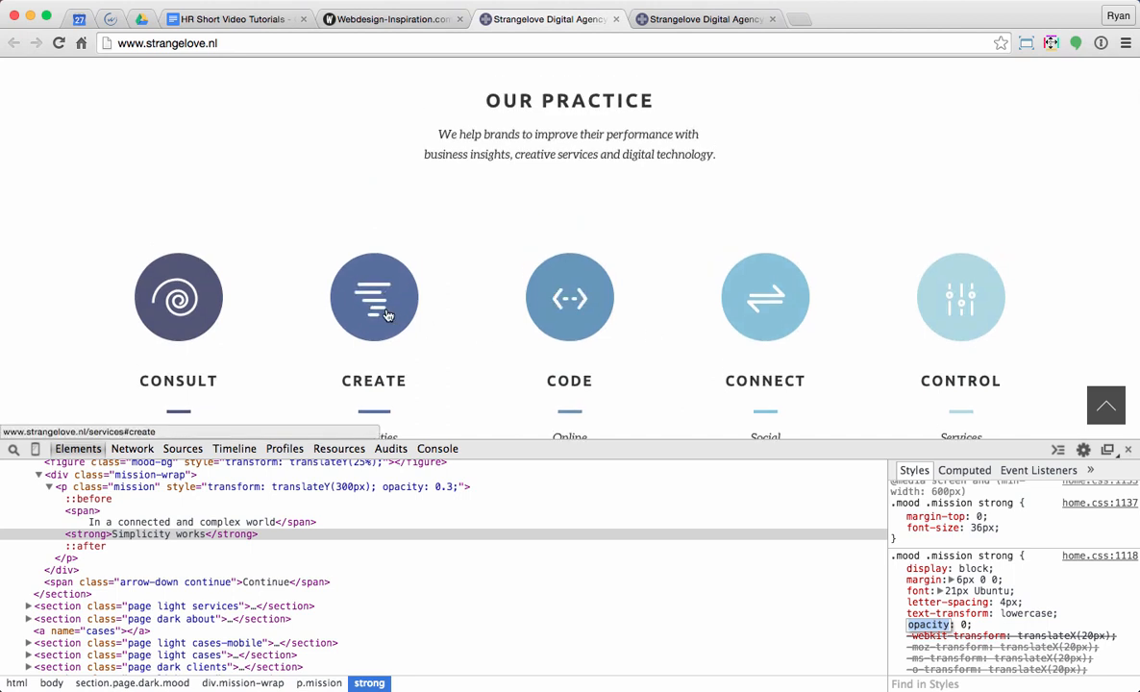
pyautogui.rightClick(374, 298)
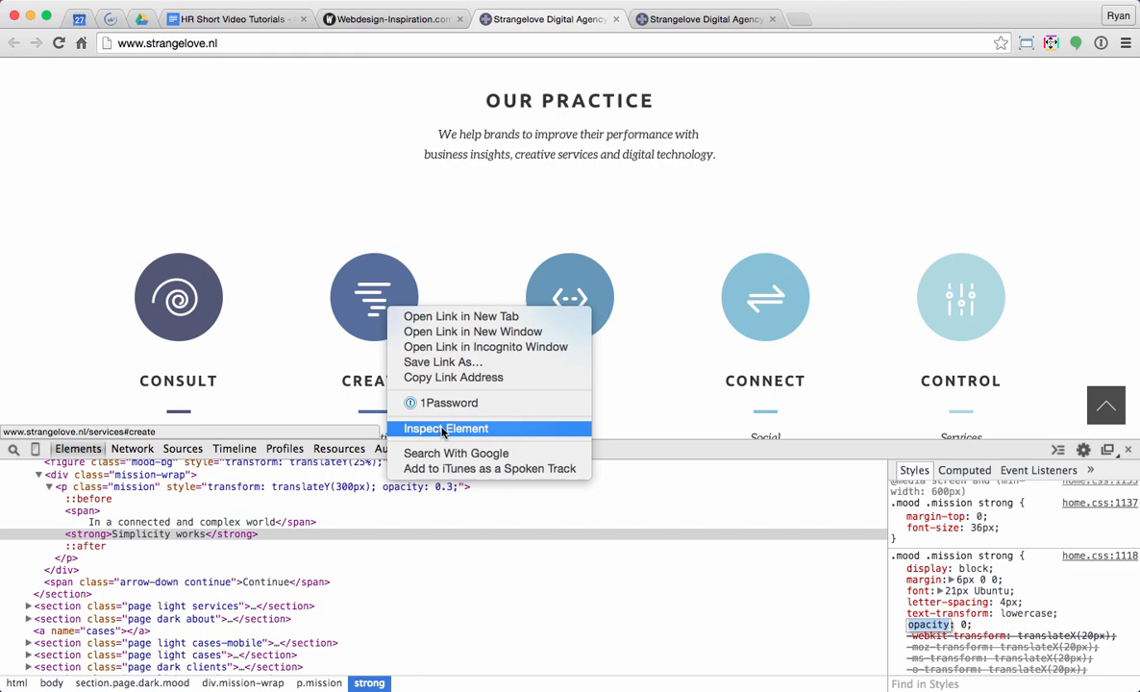
pyautogui.click(446, 428)
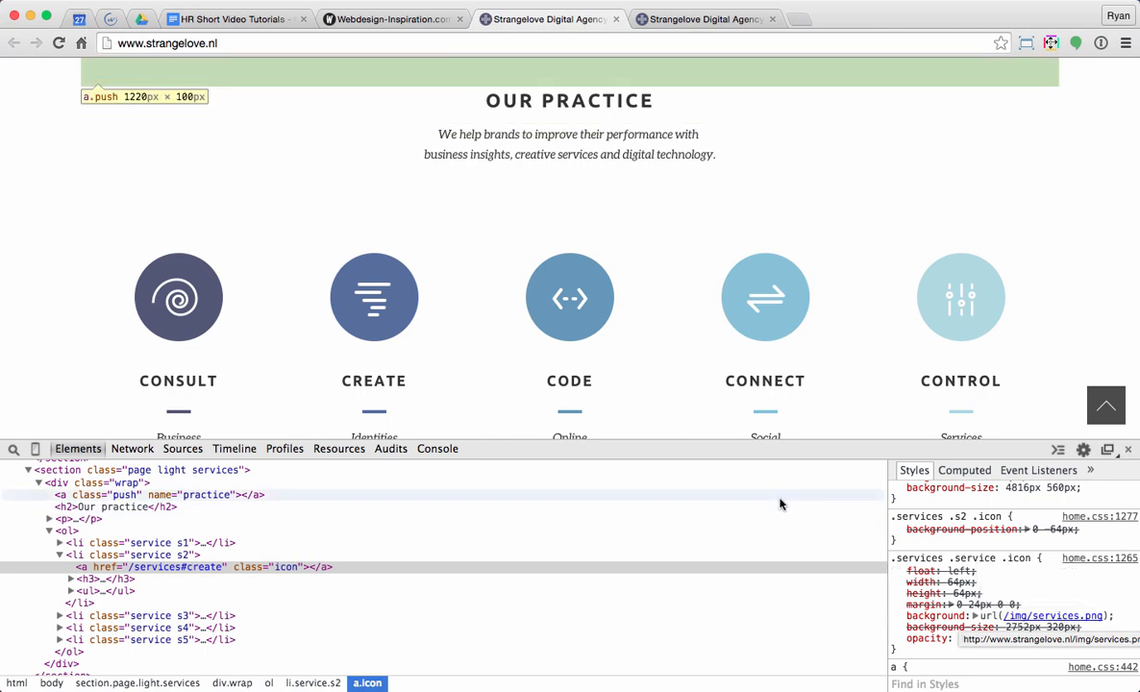
pyautogui.click(339, 450)
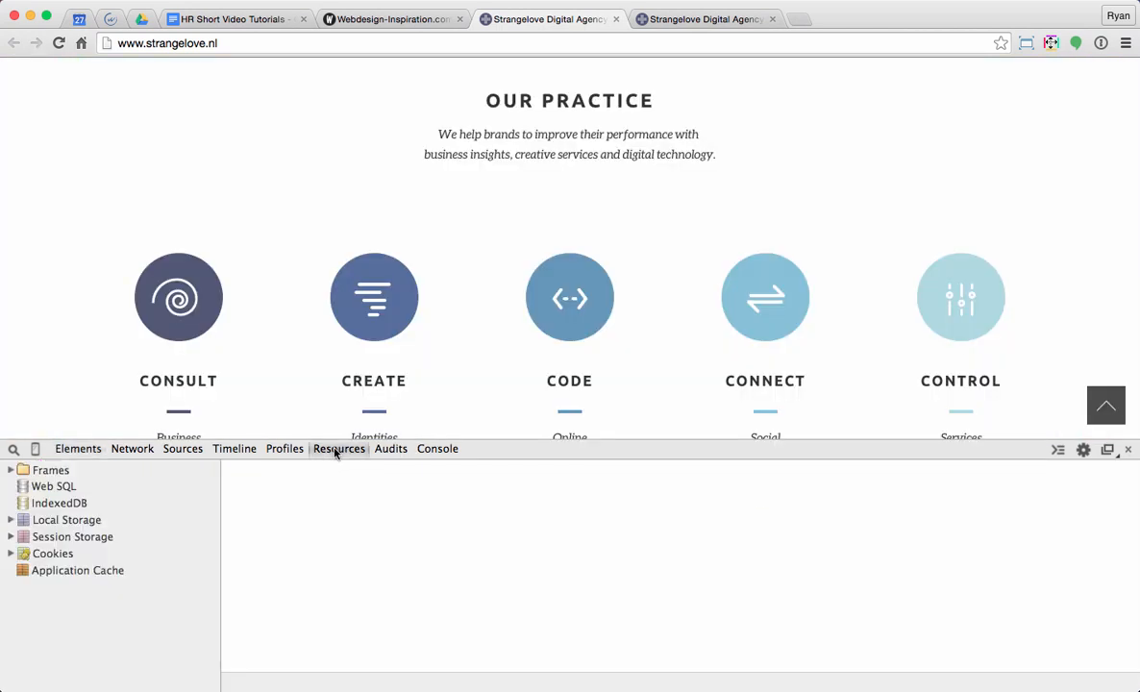
# Preview the 4816 × 560 services.png sprite sheet in the Resources panel
pyautogui.click(9, 470)
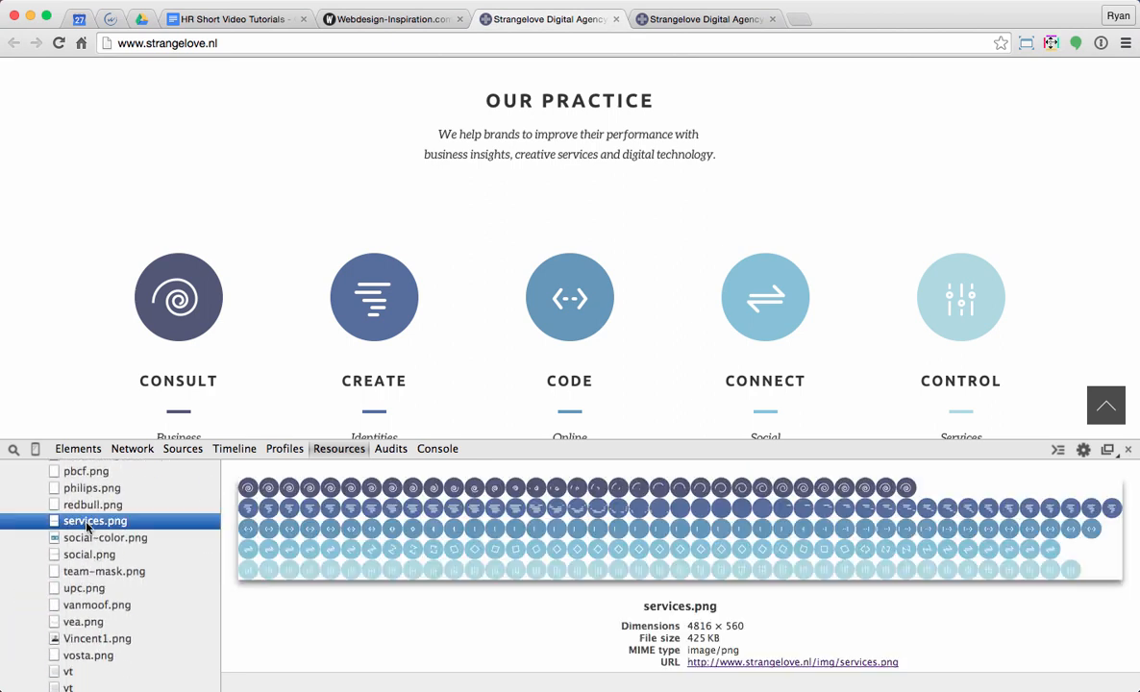
pyautogui.moveTo(309, 503)
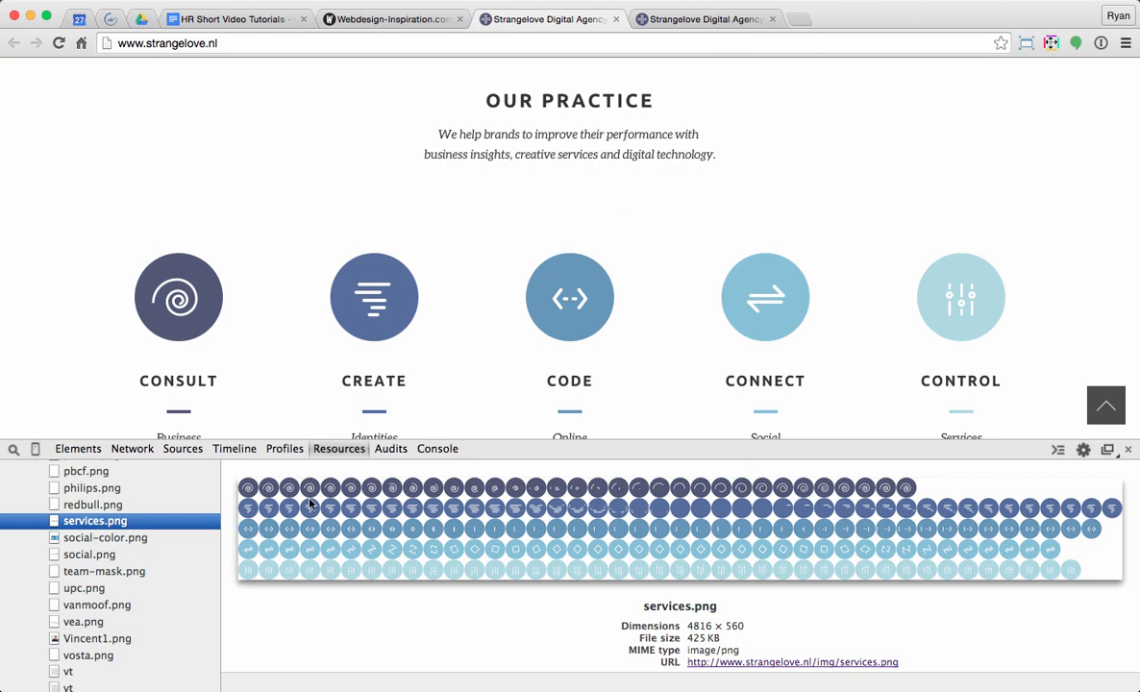
pyautogui.moveTo(882, 490)
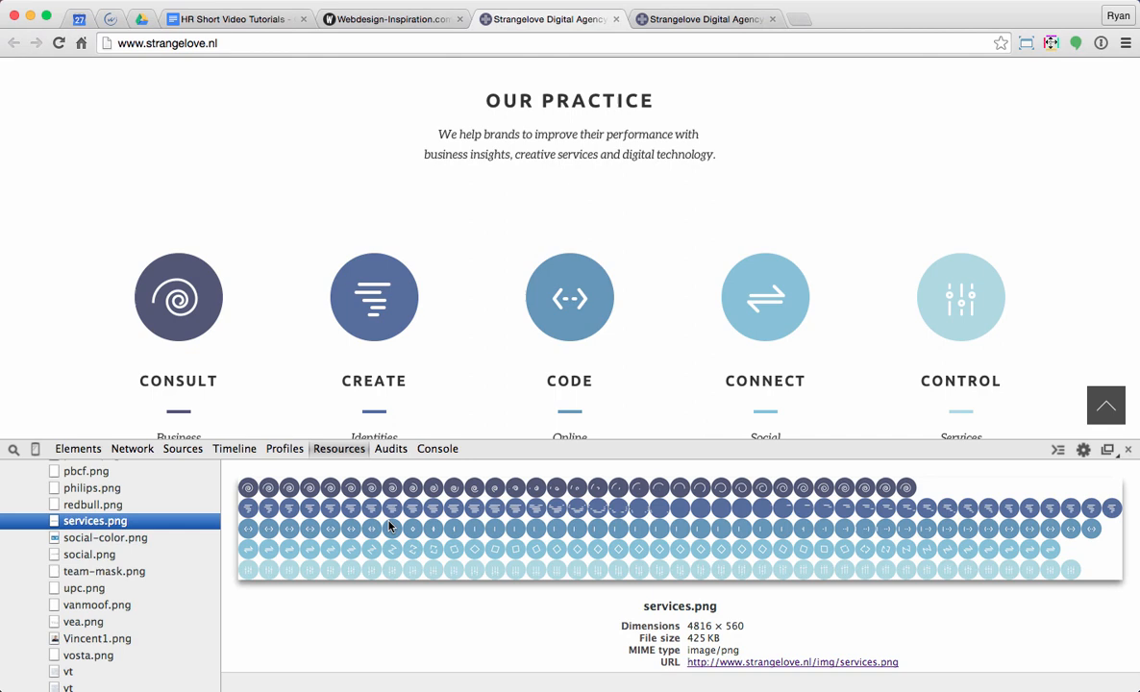
# Change the service h3 font rule to 33px 'Open Sans' and copy the edited rule
pyautogui.click(78, 450)
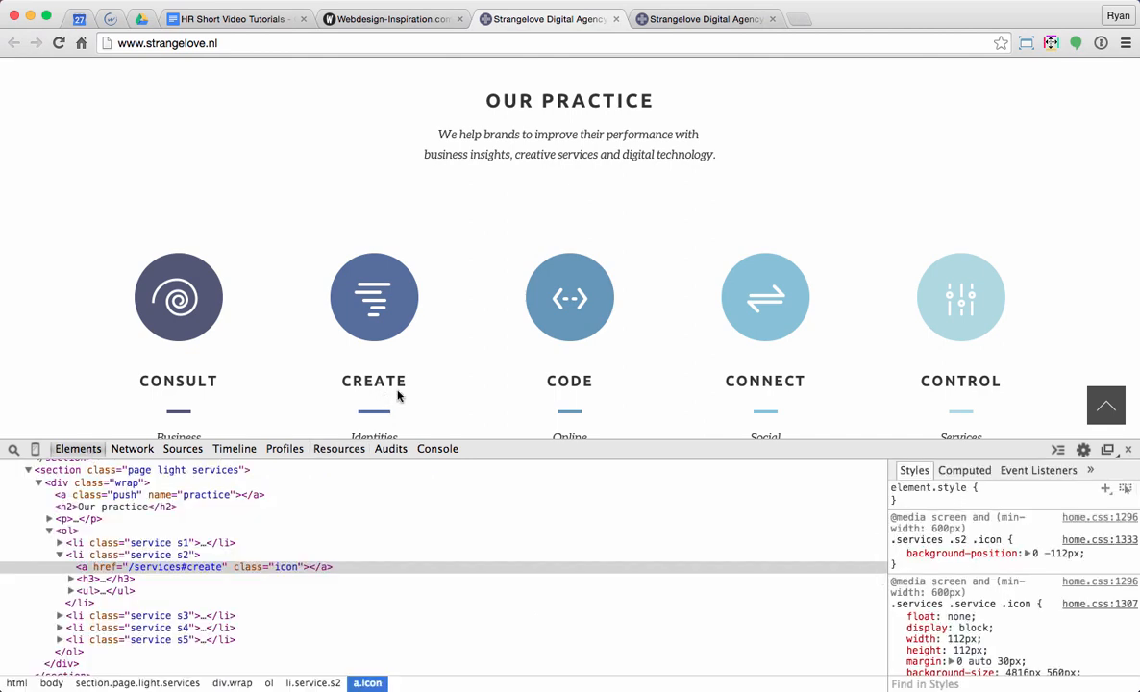
pyautogui.moveTo(87, 580)
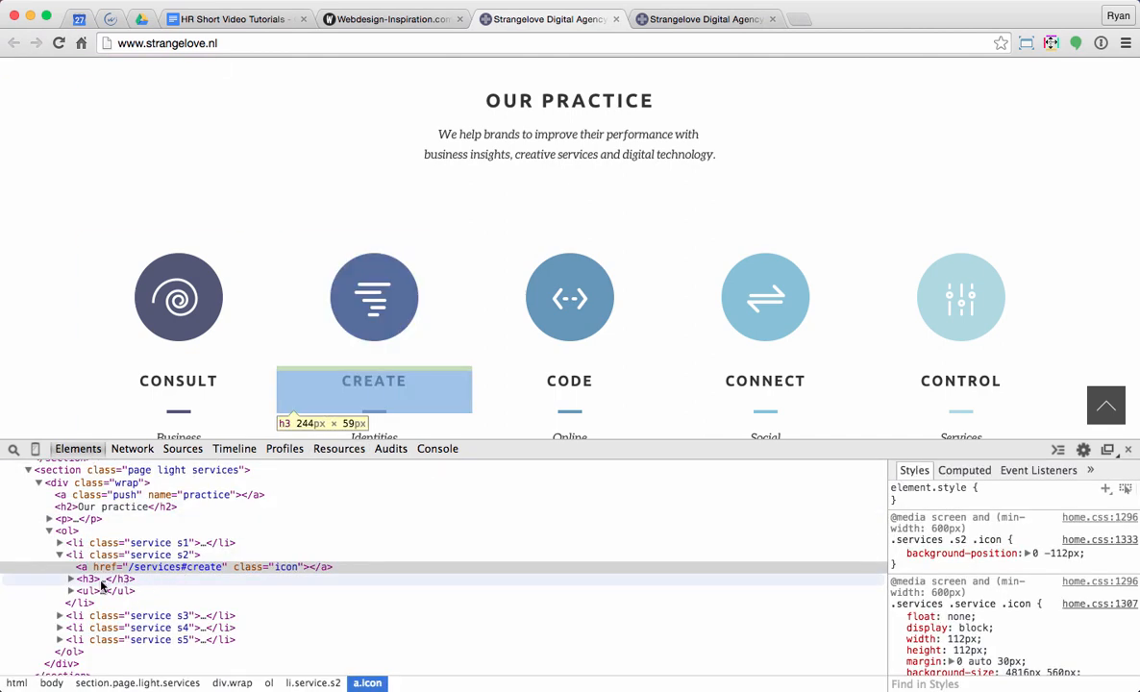
pyautogui.click(86, 582)
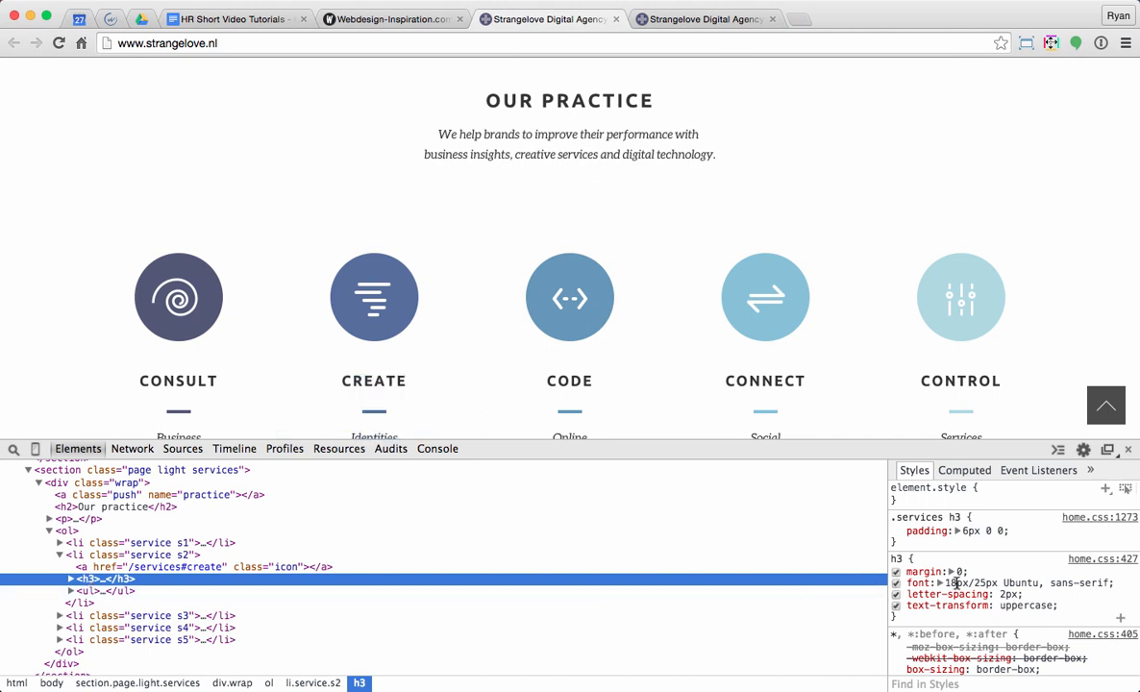
pyautogui.click(971, 583)
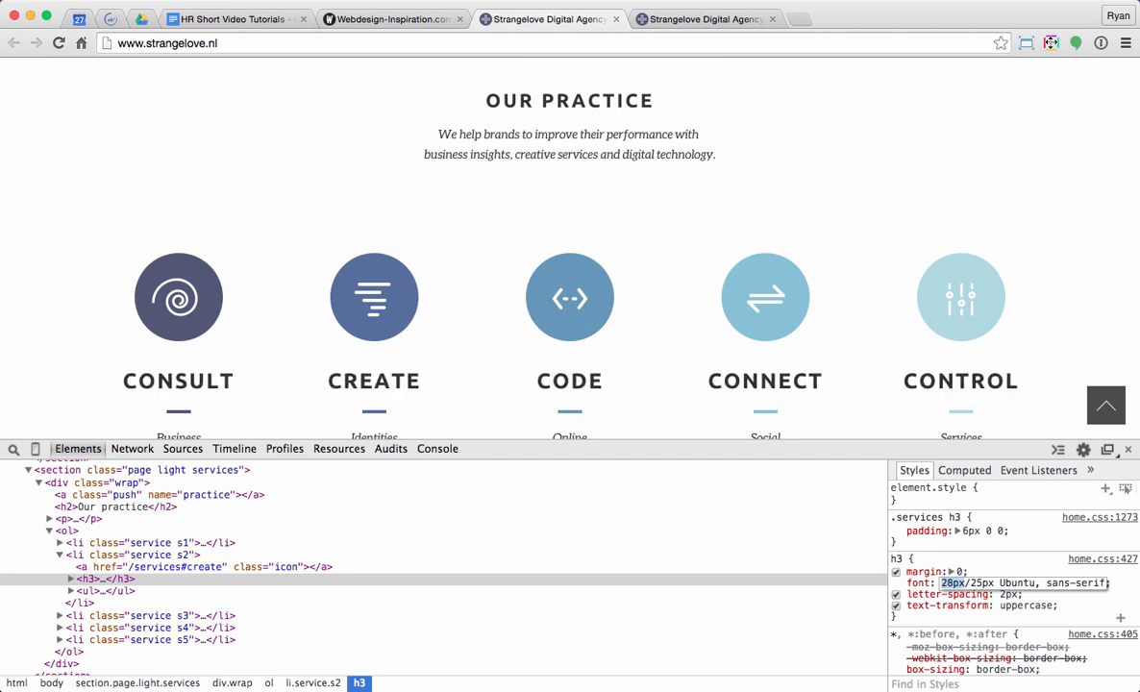
pyautogui.write('33px')
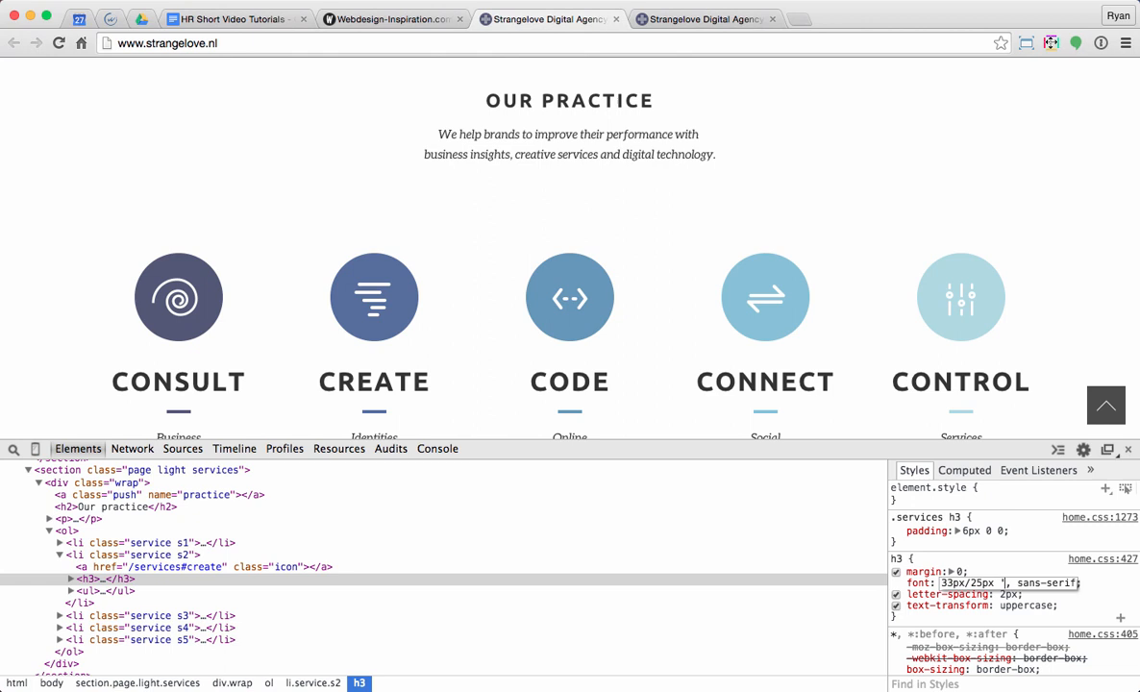
pyautogui.write("'Open Sans'")
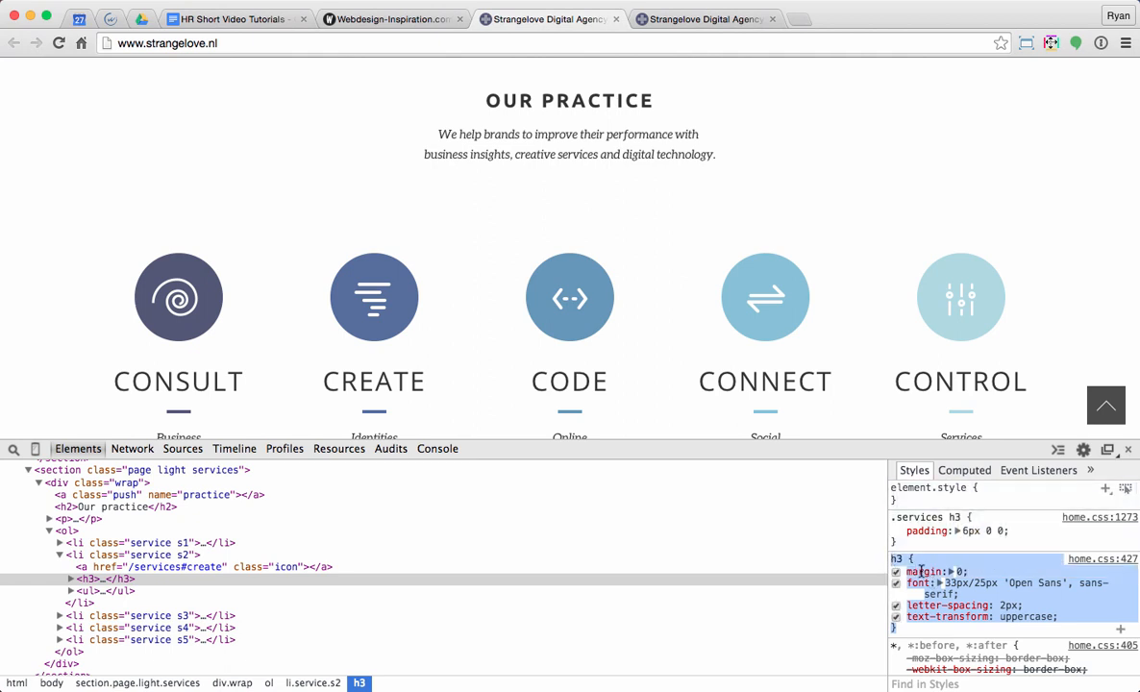
pyautogui.rightClick(920, 571)
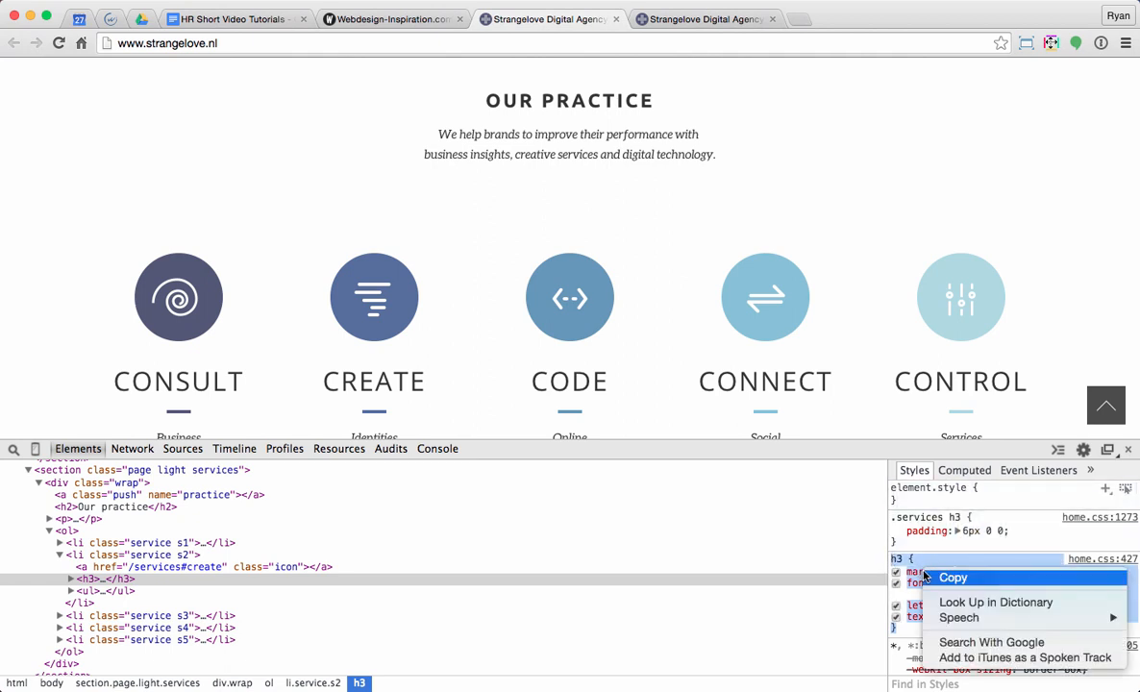